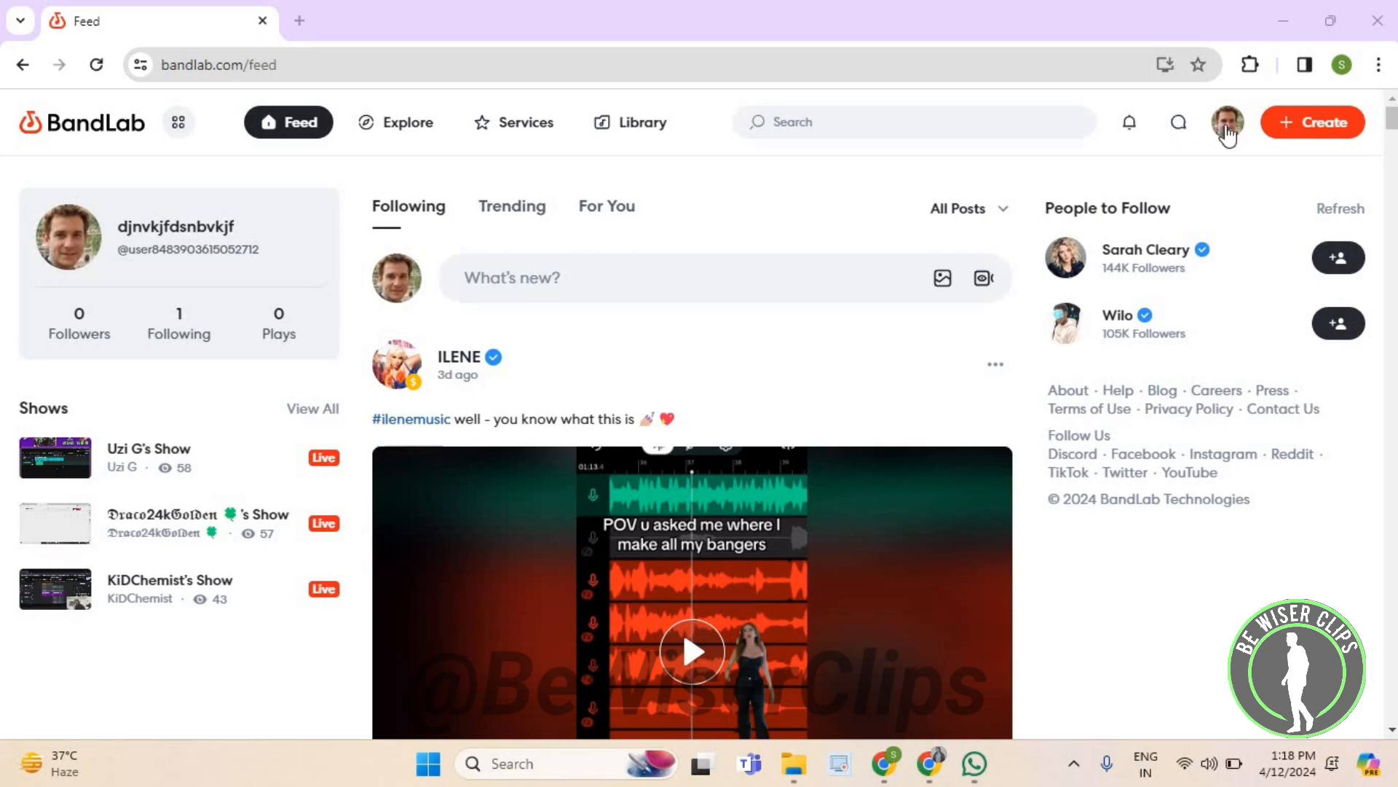
# Open your own BandLab profile page from the top-bar avatar
pyautogui.click(1228, 122)
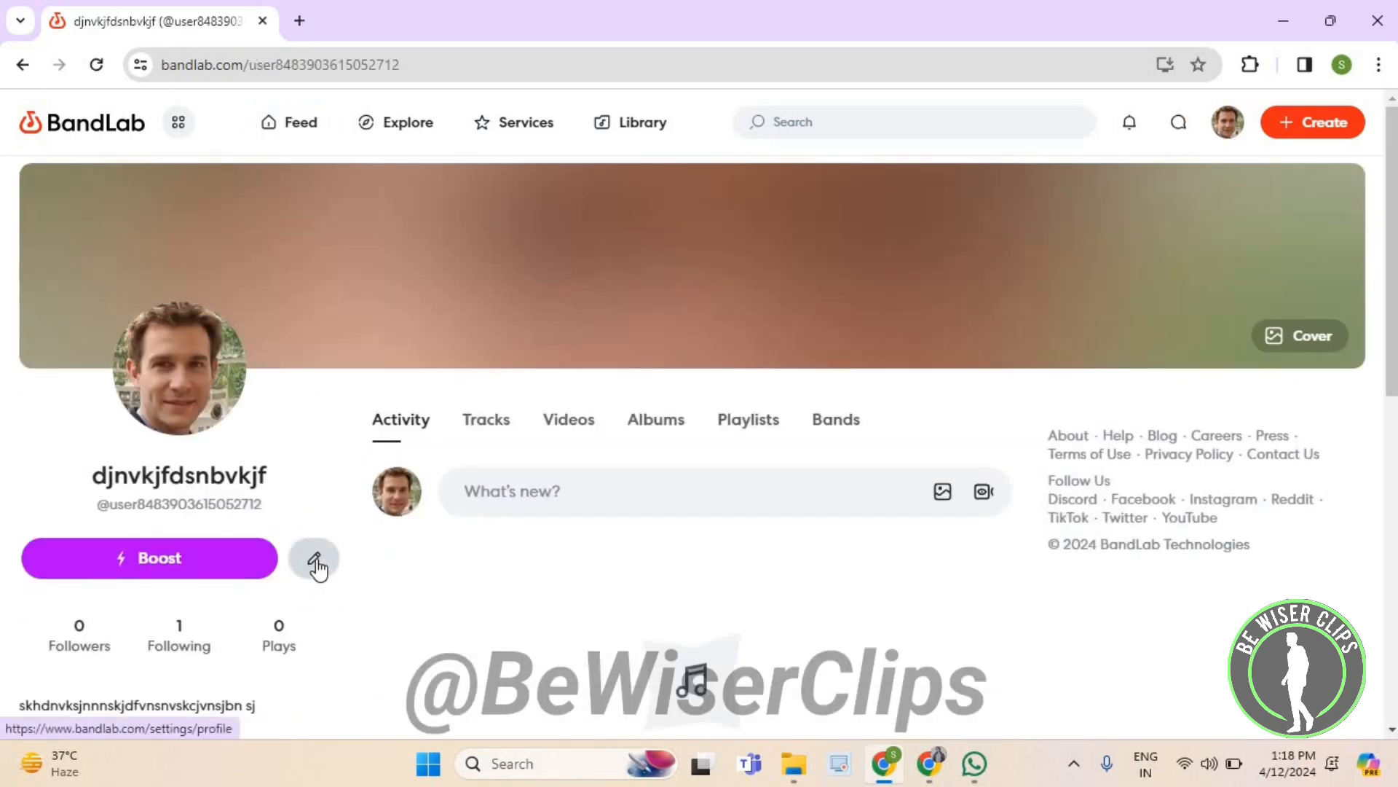
# In profile settings, add Keyboardist and Drummer talents next to Guitarist, then click Update
pyautogui.click(314, 557)
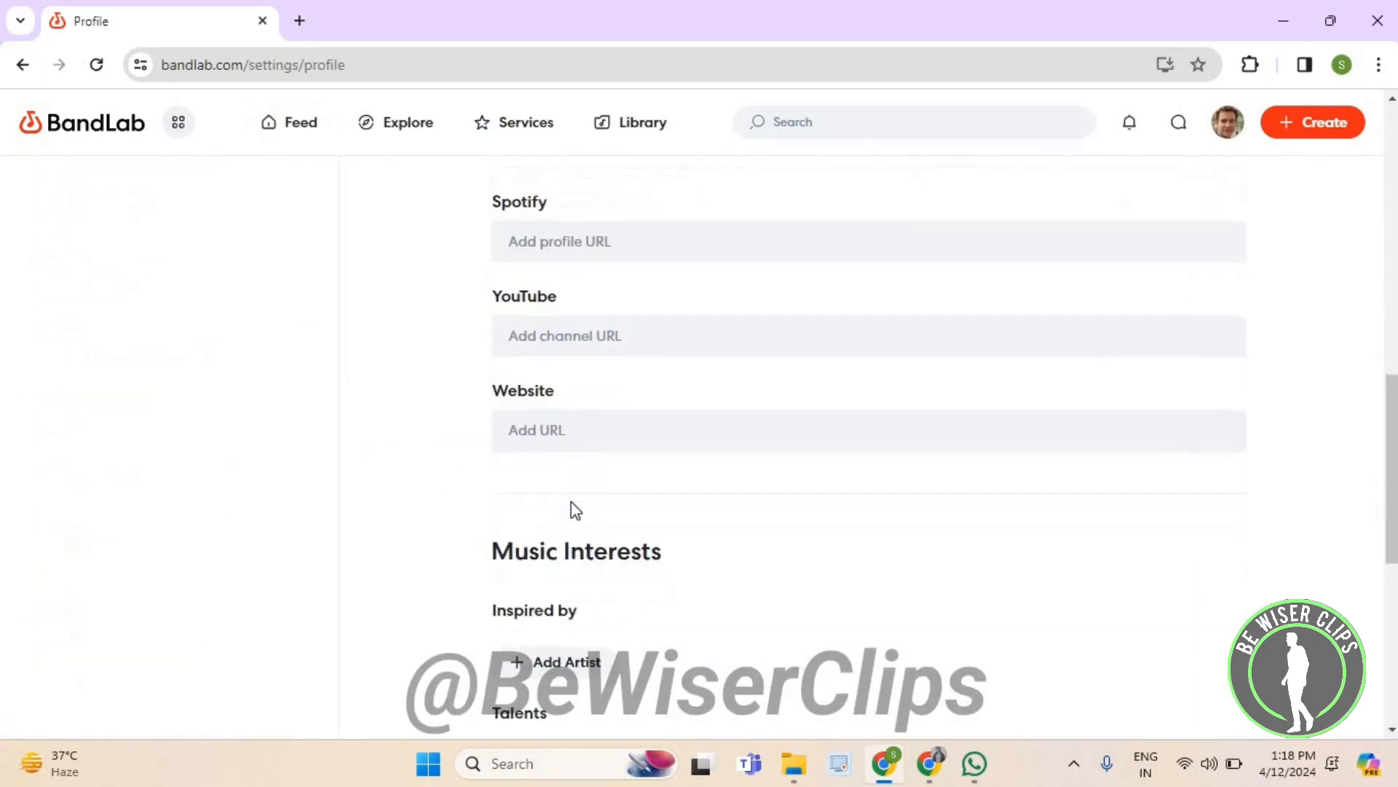
pyautogui.scroll(-3)
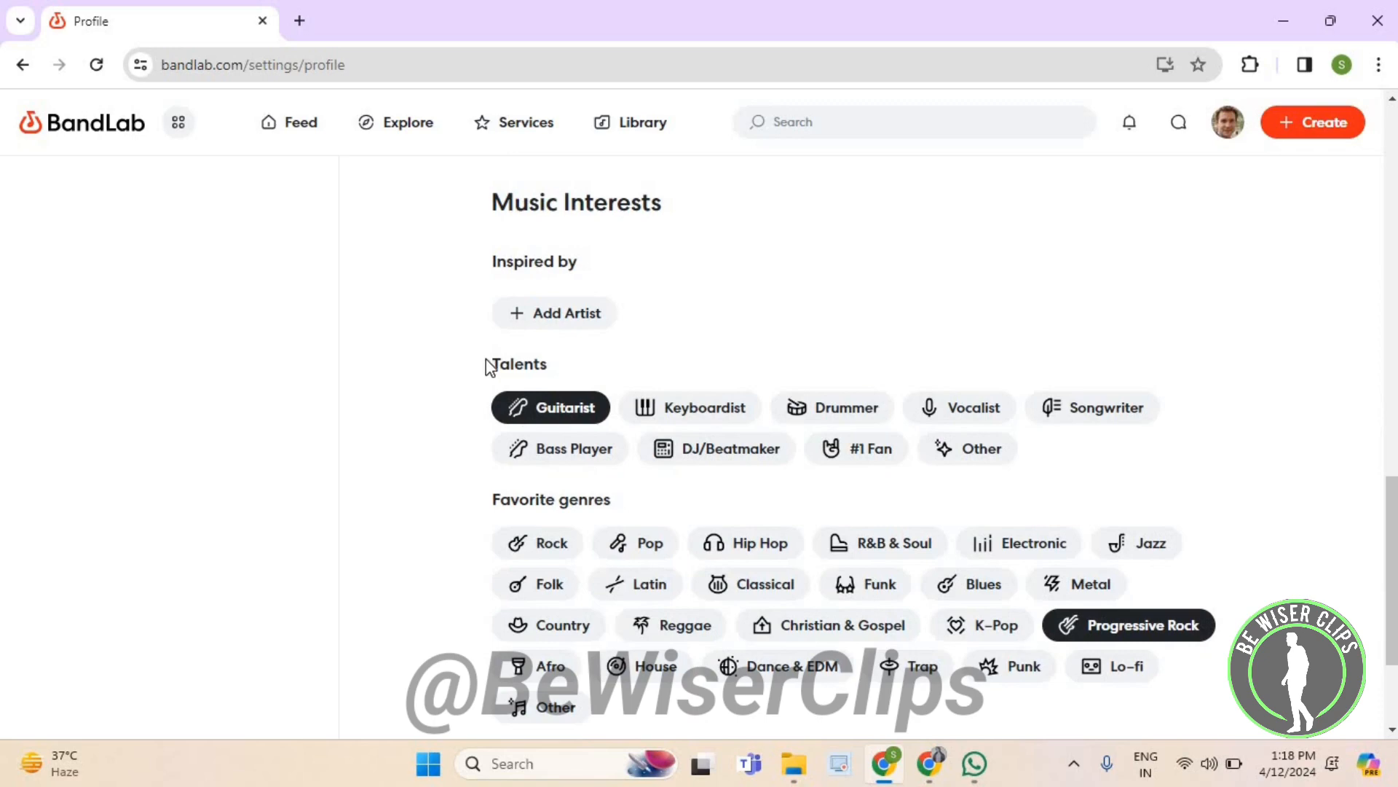
pyautogui.moveTo(689, 416)
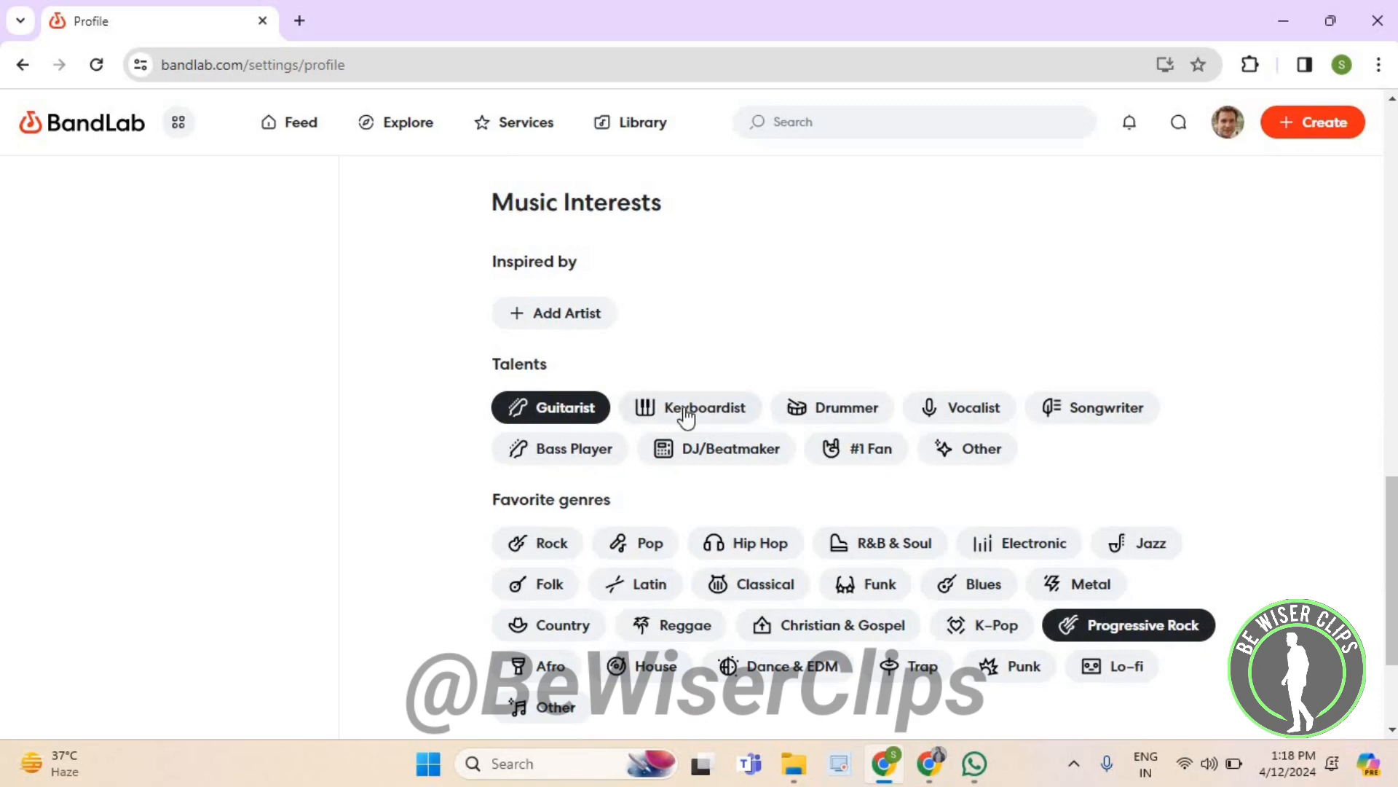
pyautogui.click(691, 407)
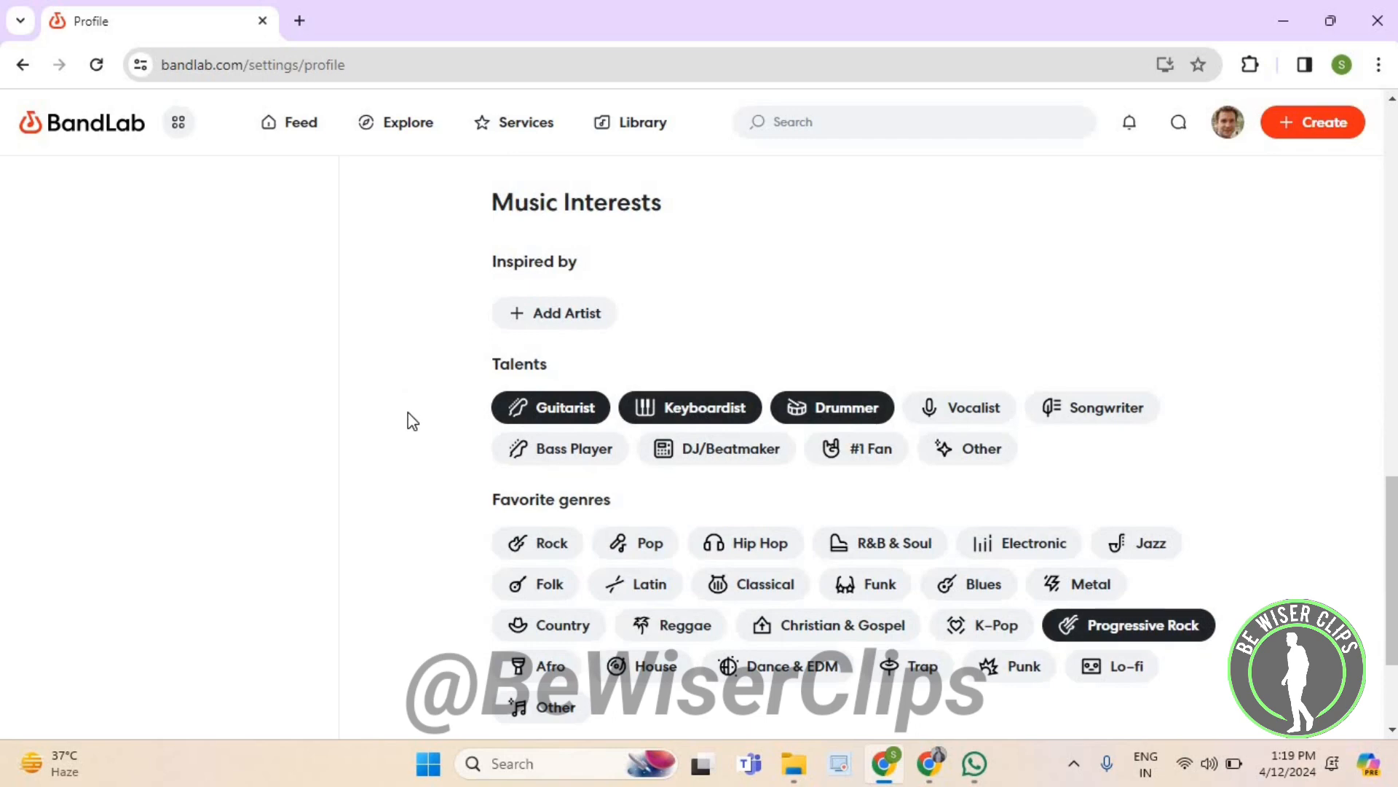
pyautogui.scroll(-3)
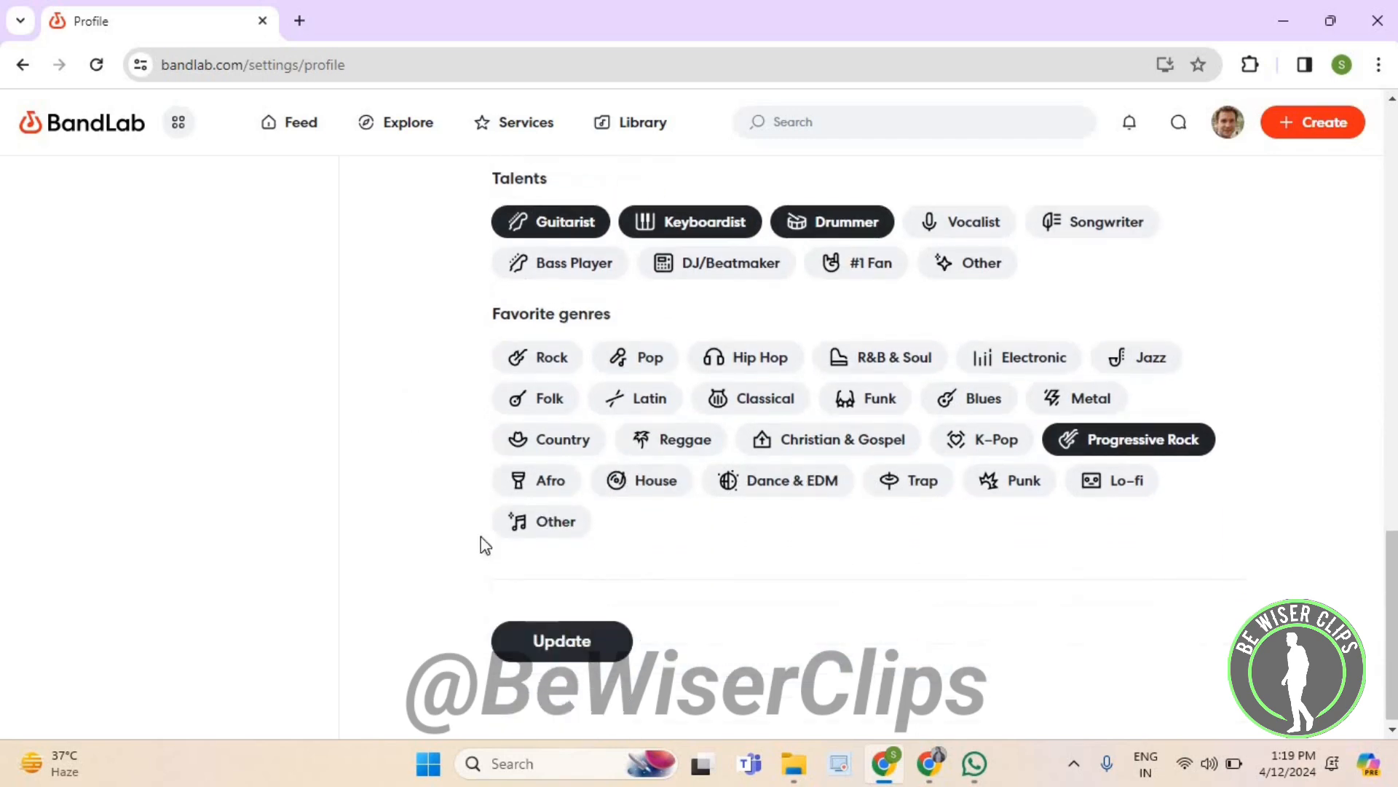
pyautogui.click(560, 640)
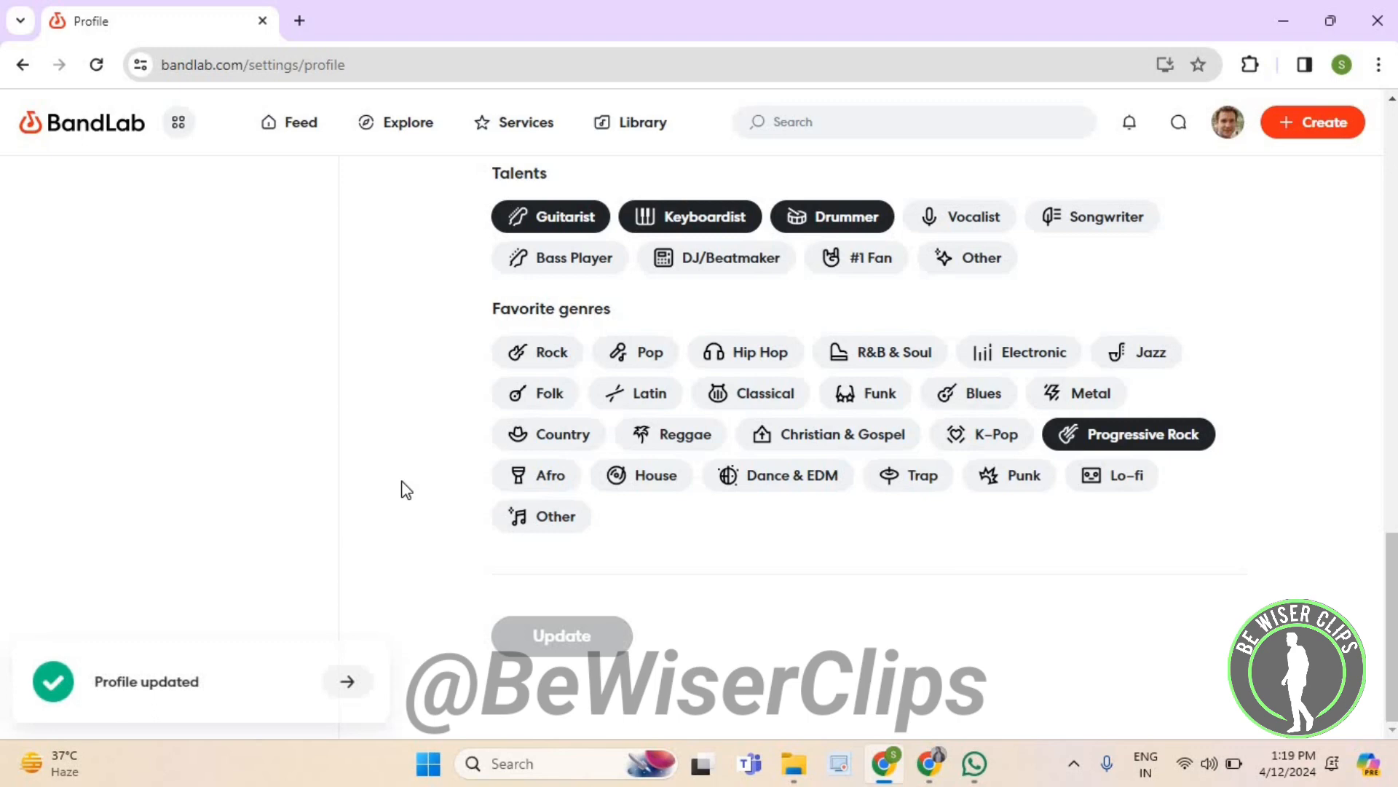